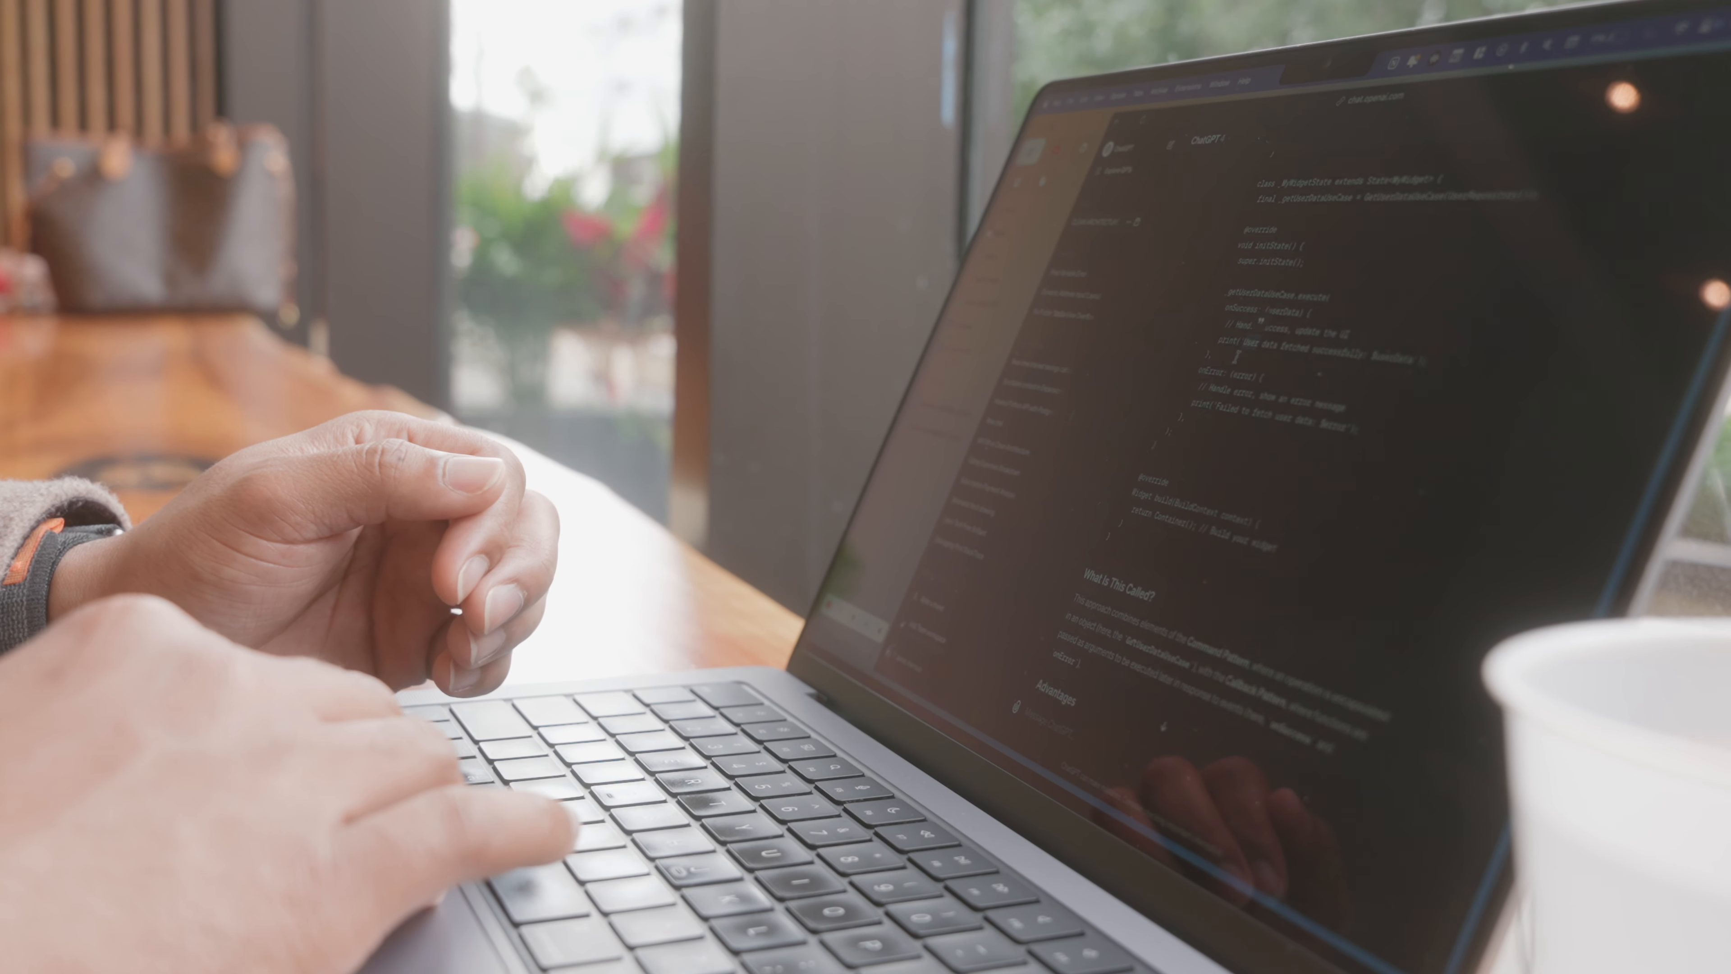
{"action": "scroll", "scroll_direction": "down", "scroll_amount": 3}
{"action": "type", "text": "if the use case can have the call backs"}
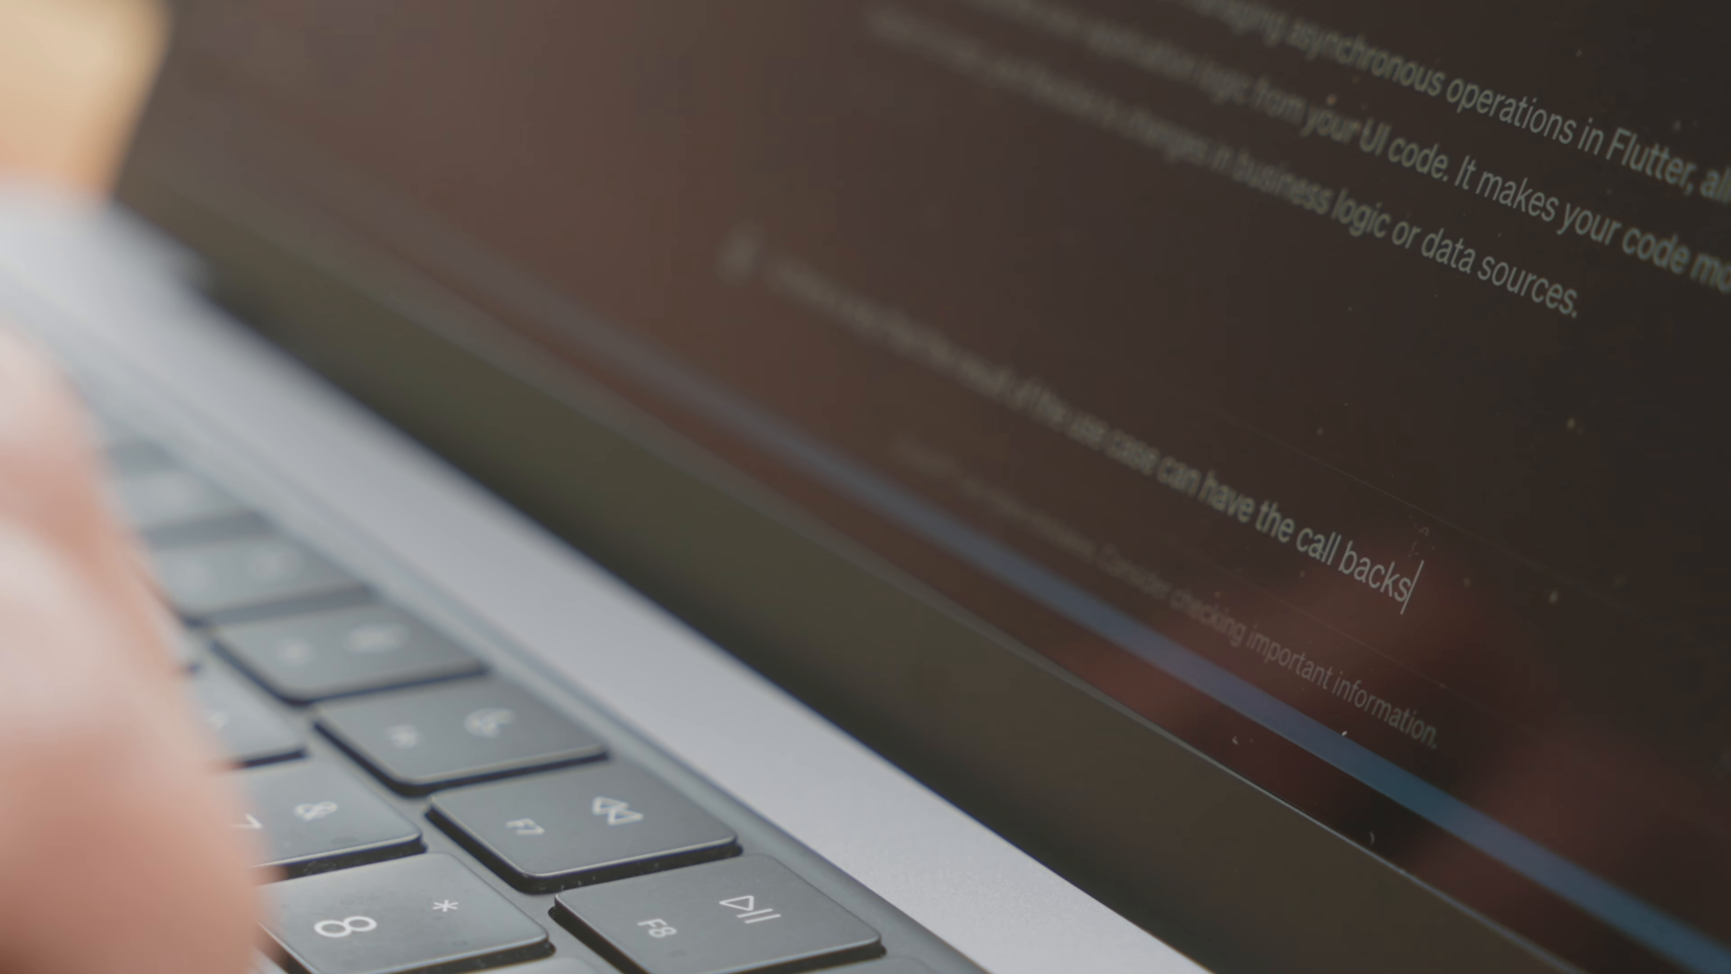
{"action": "type", "text": "on it instead of"}
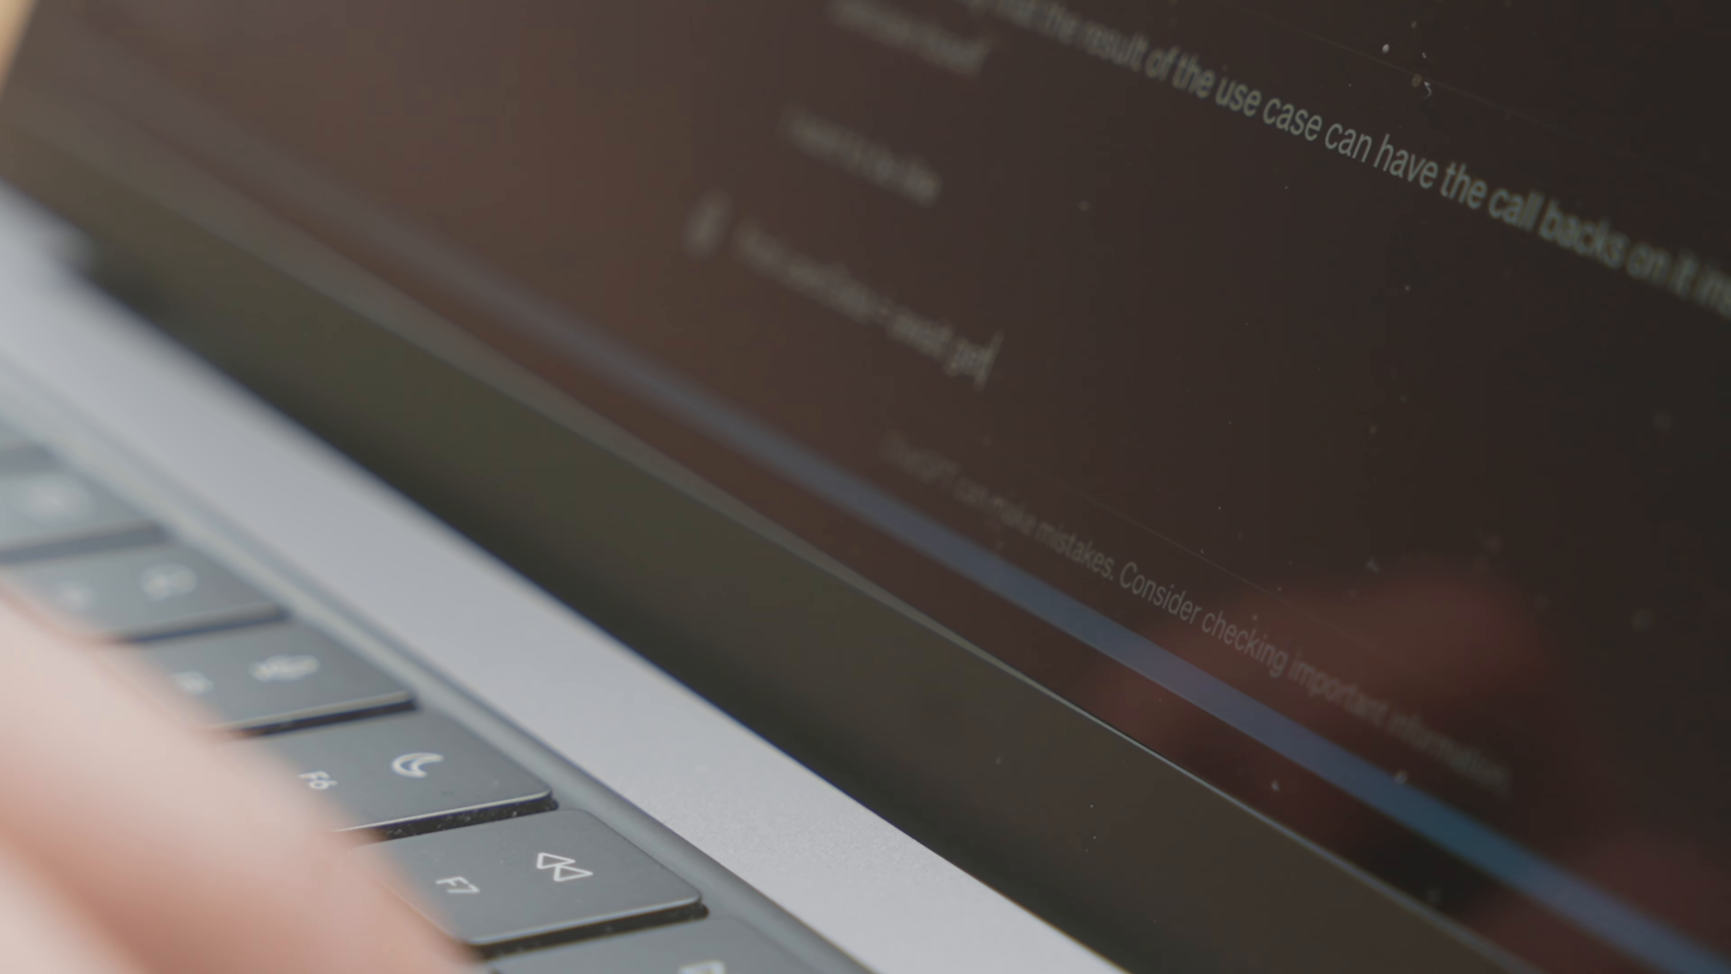
{"action": "type", "text": "UserDataUser"}
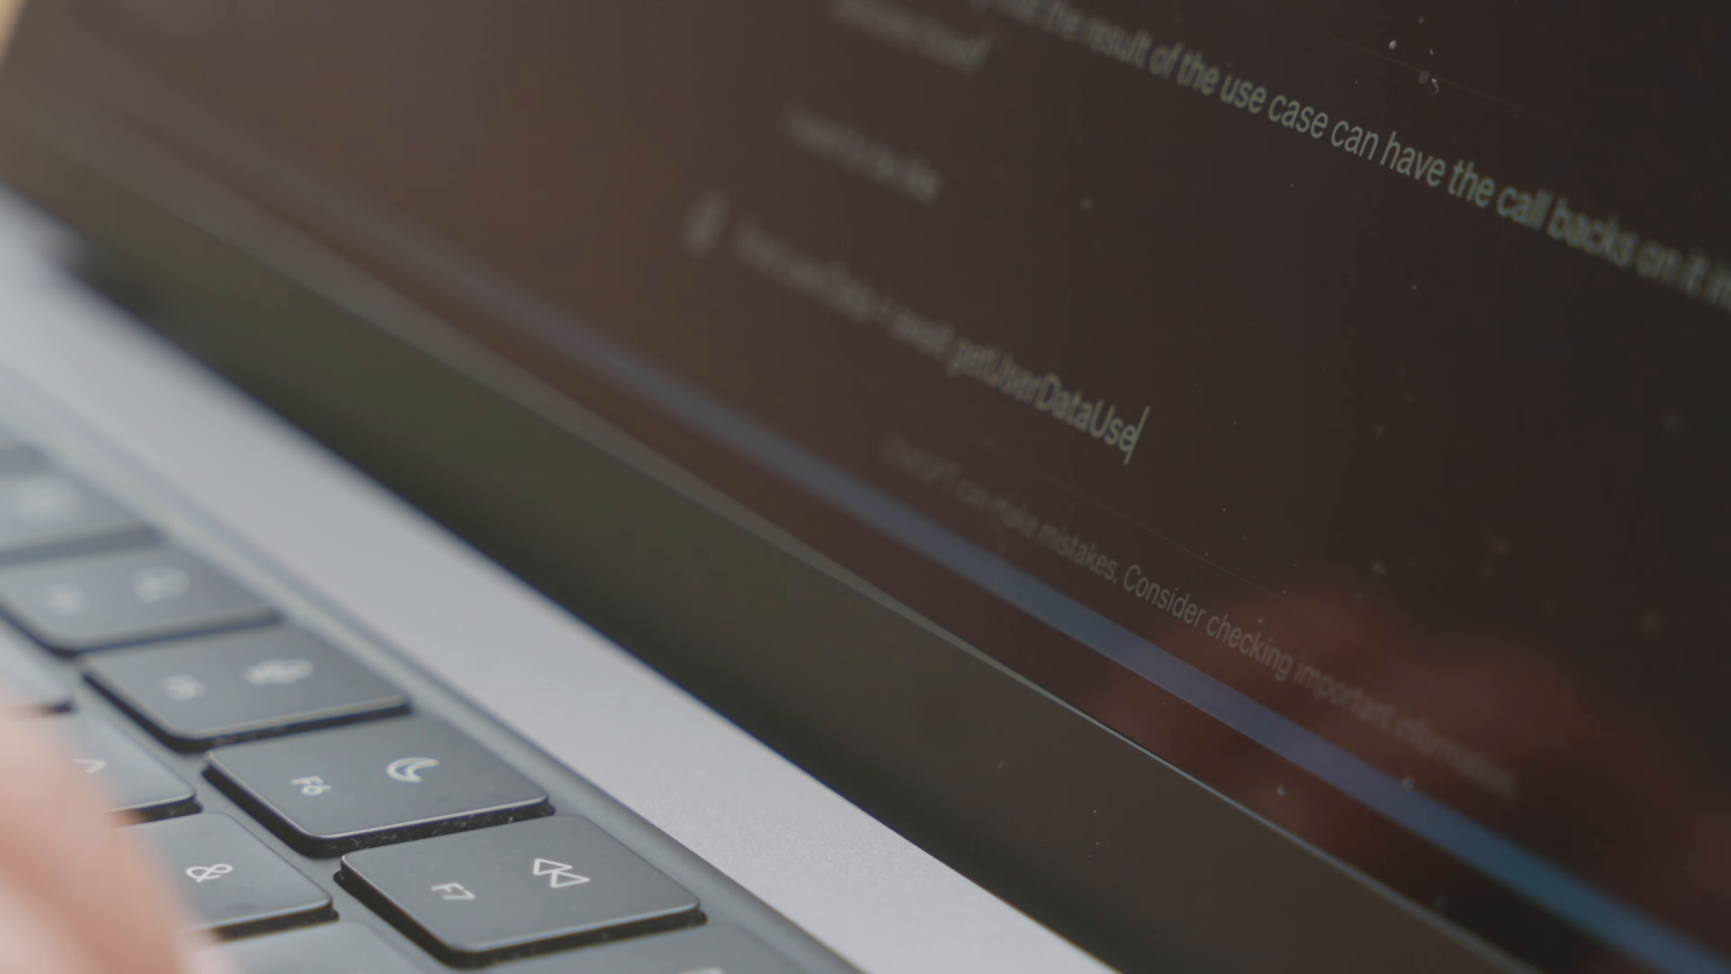
{"action": "type", "text": "case()"}
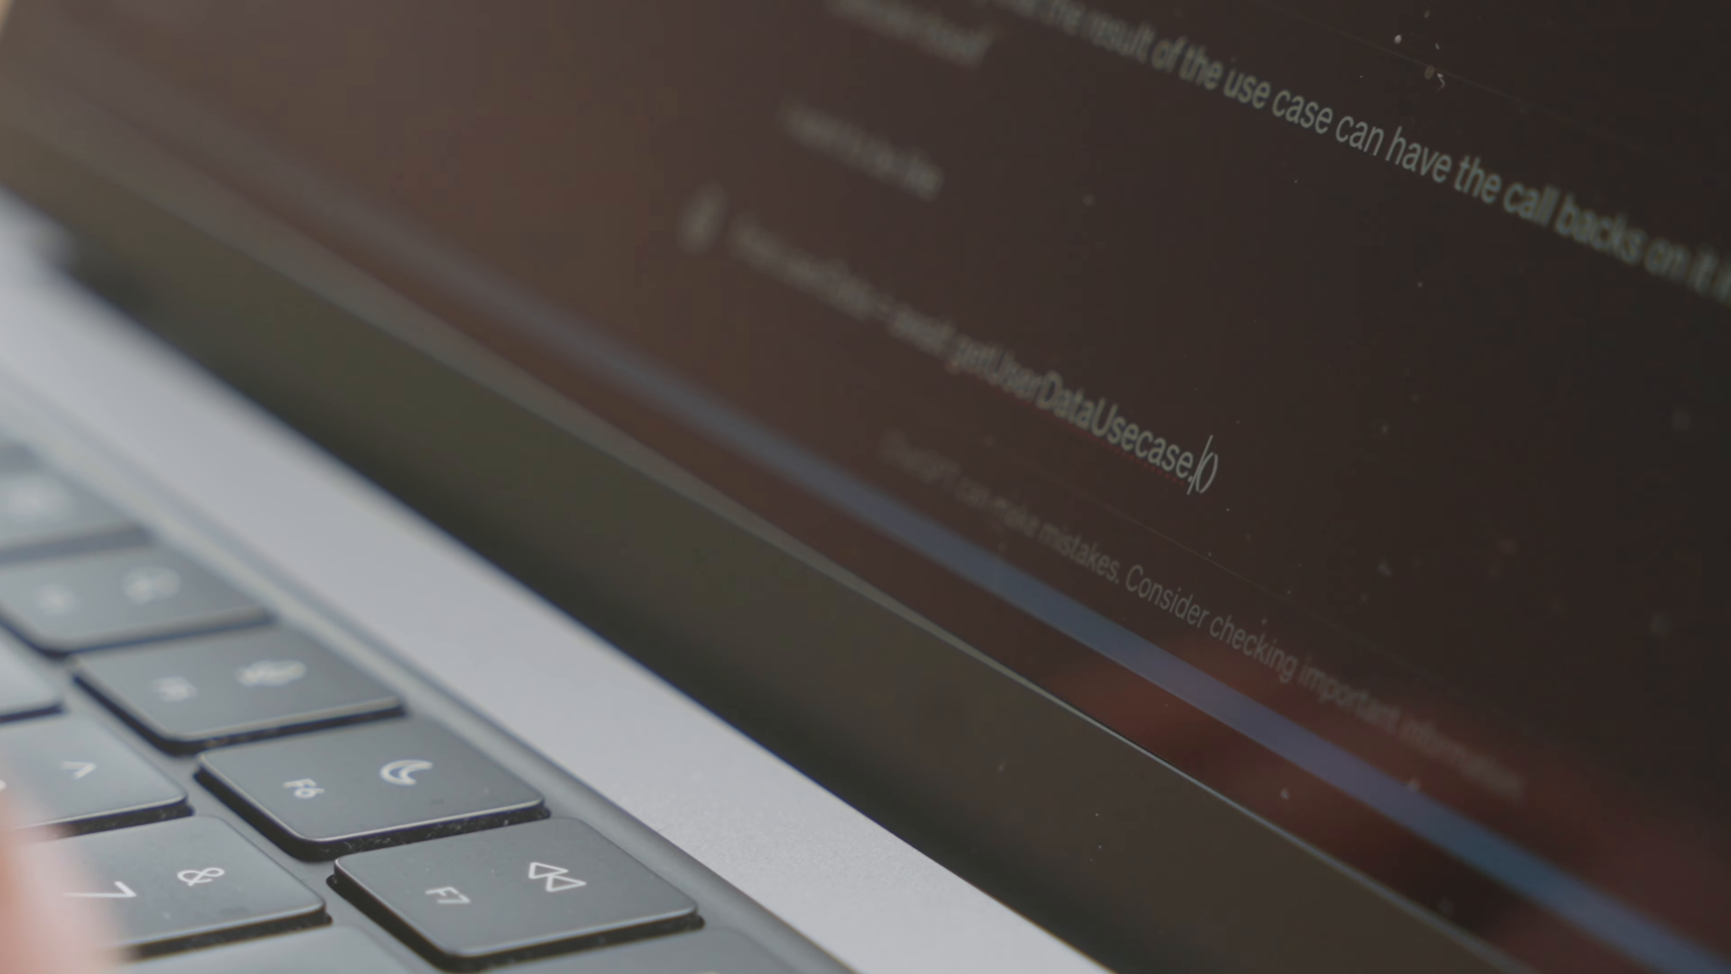
{"action": "type", "text": ".execute"}
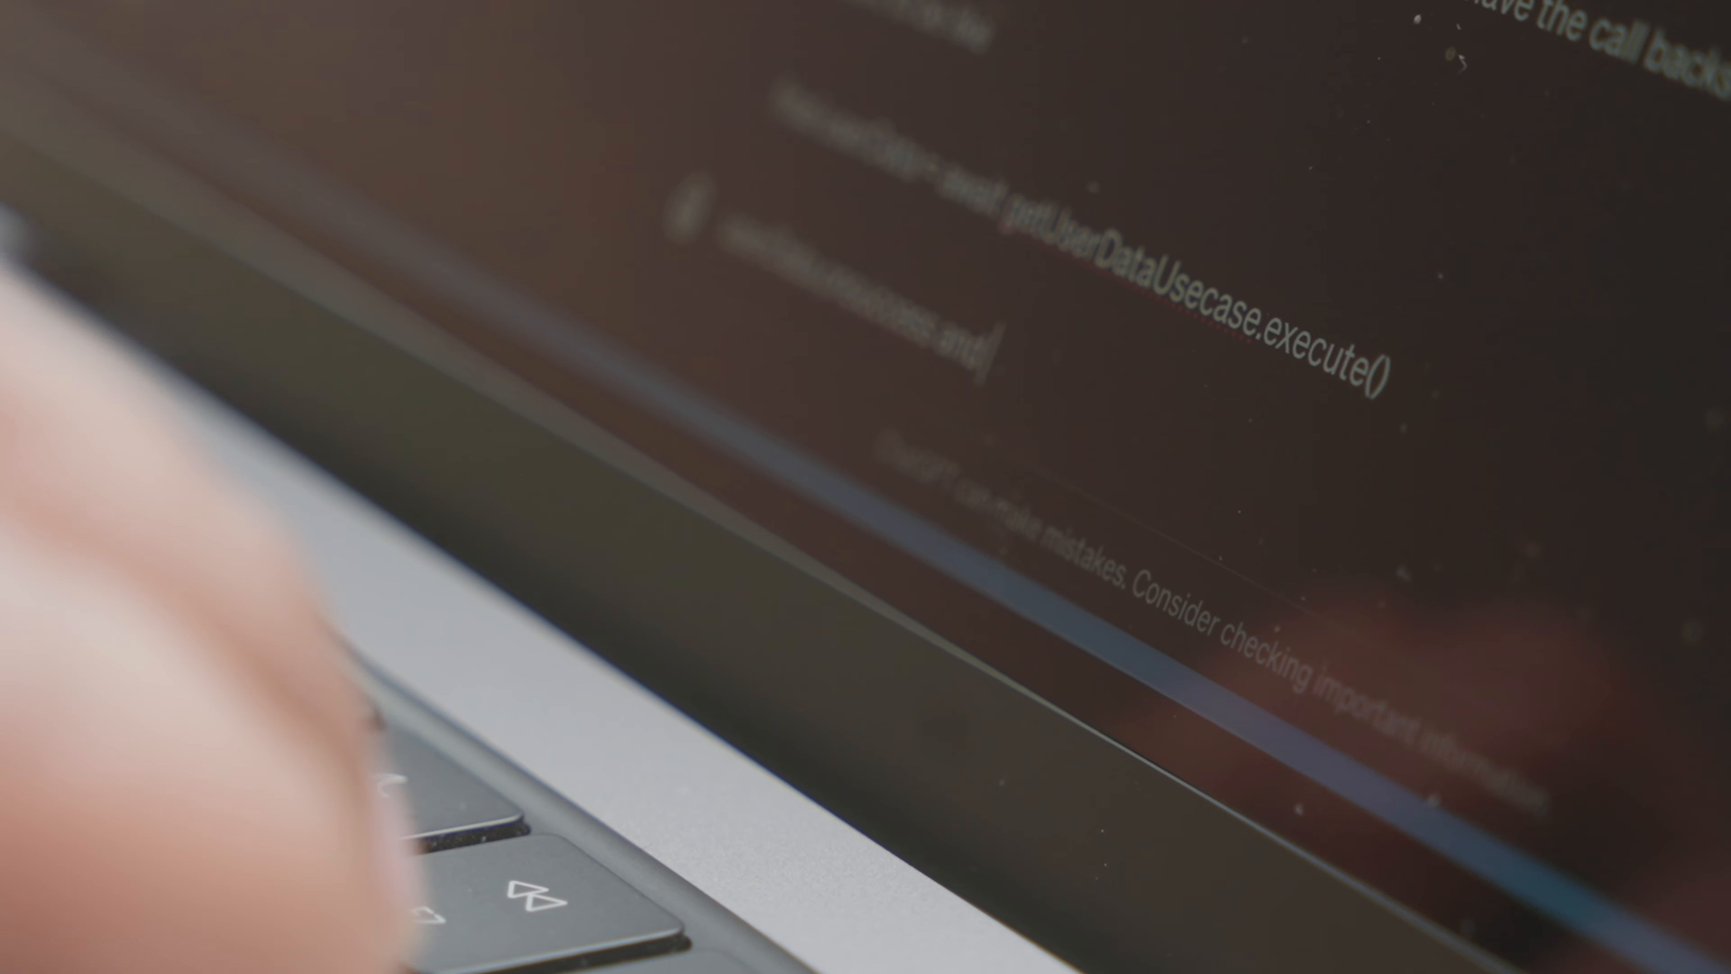
{"action": "type", "text": "userData.on"}
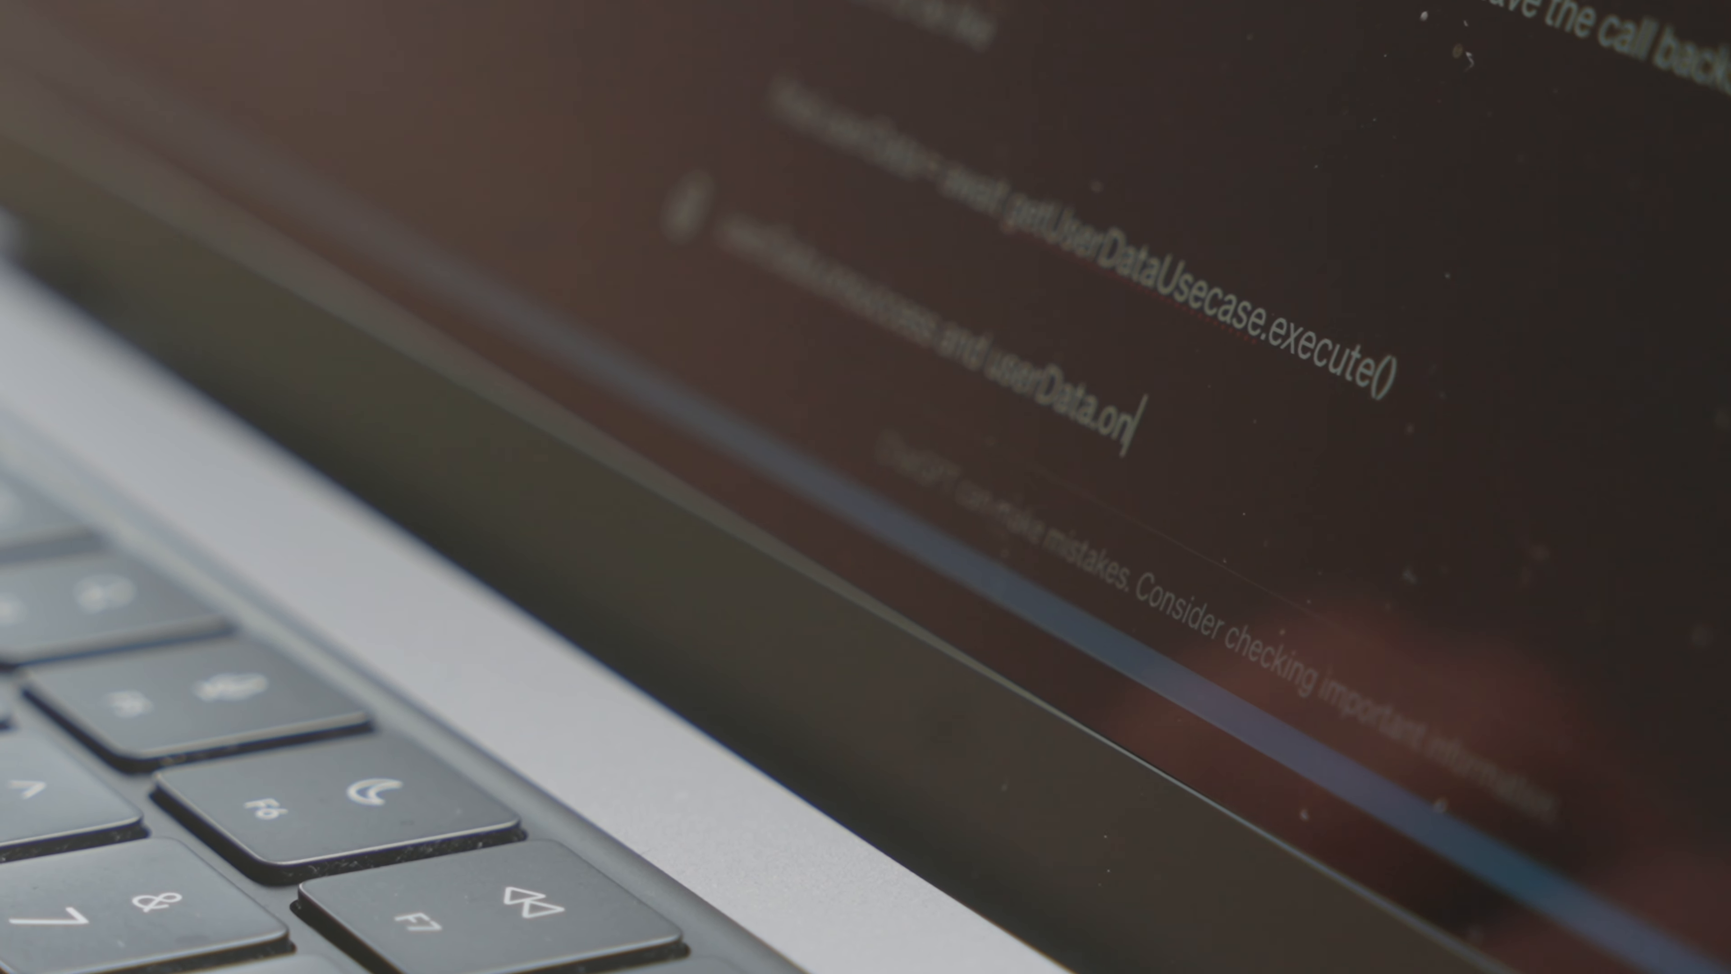